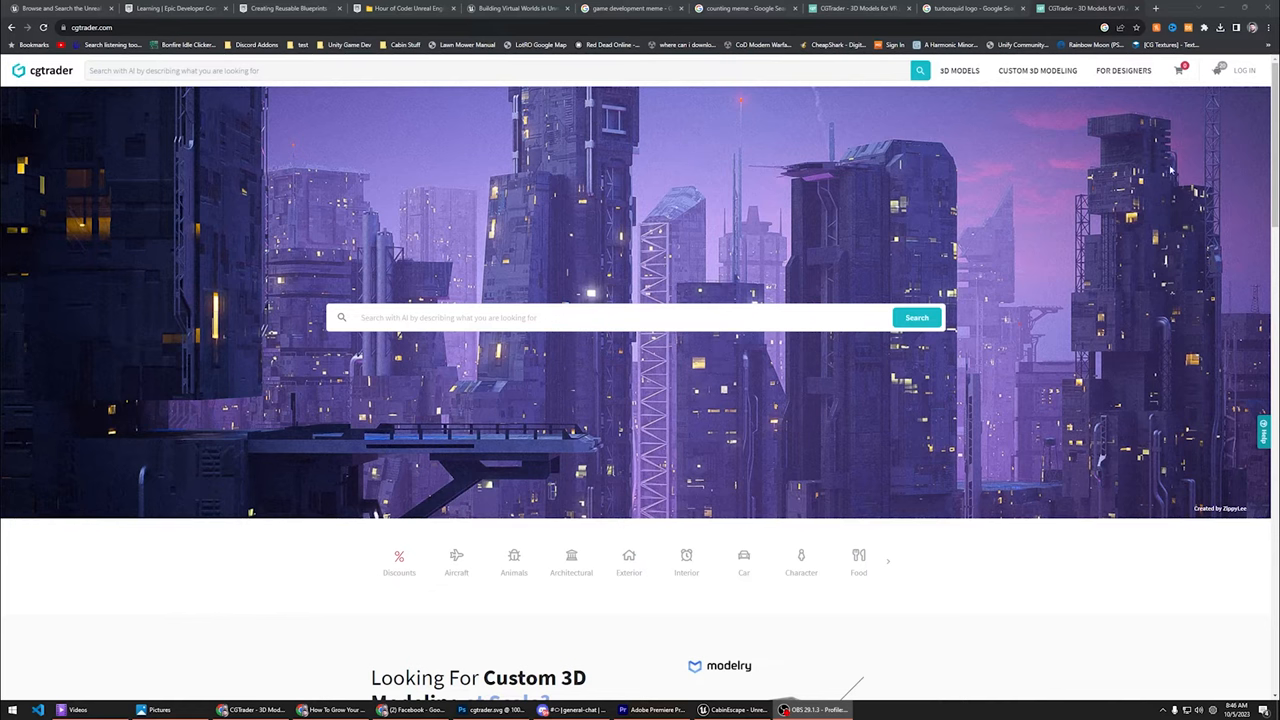
- Open the CGTrader model upload form and enter the price (ending in 00)
{"action": "left_click", "coordinate": [1243, 70]}
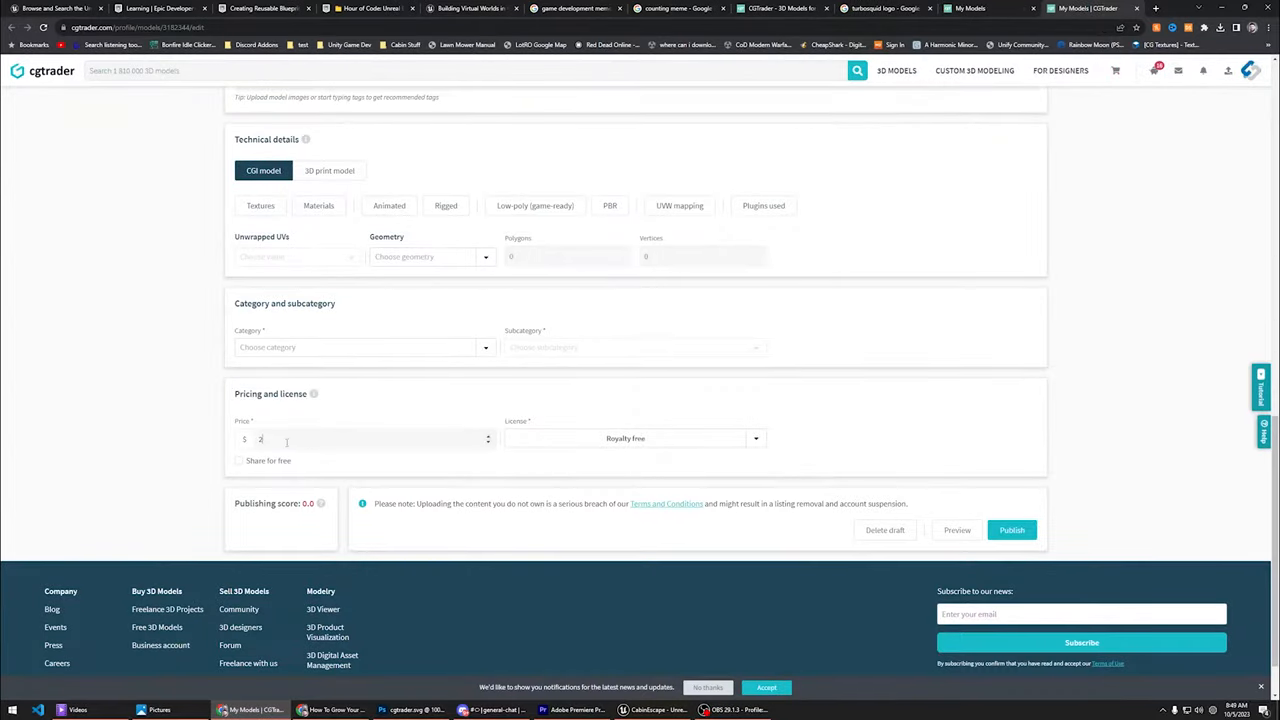
{"action": "type", "text": "00"}
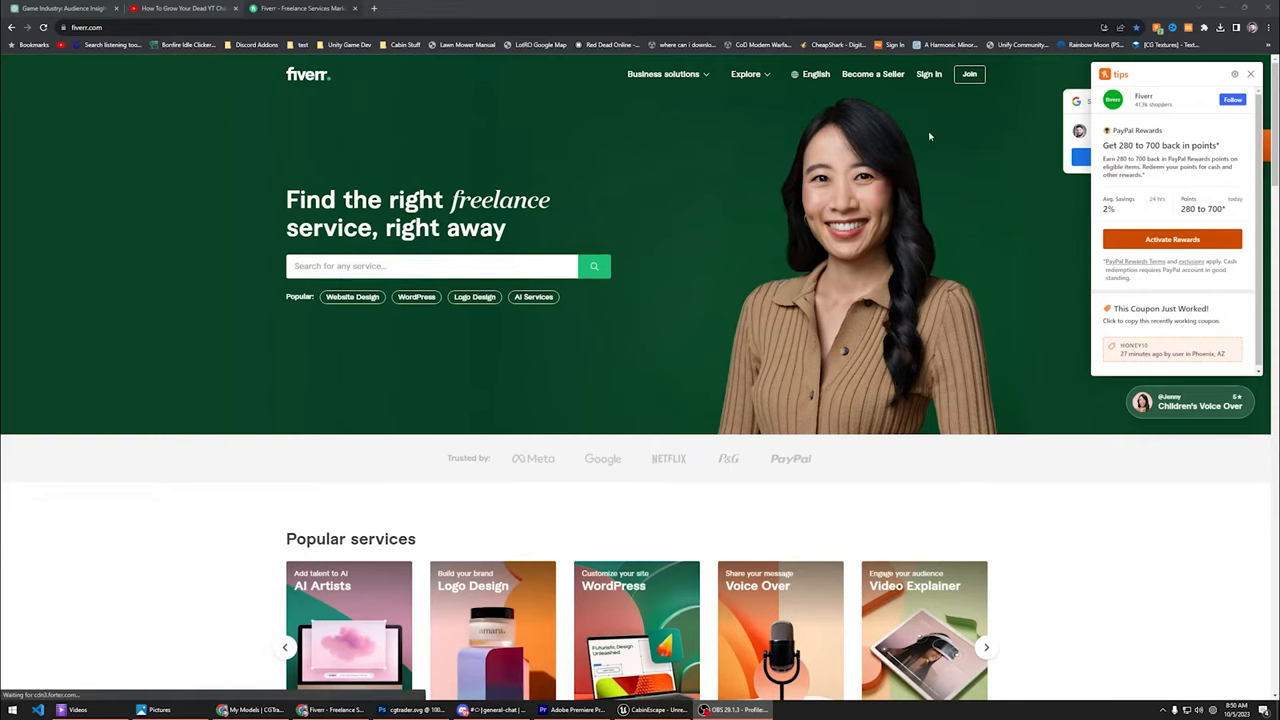
- Open Fiverr's Join sign-up dialog from the top navigation bar
{"action": "left_click", "coordinate": [968, 74]}
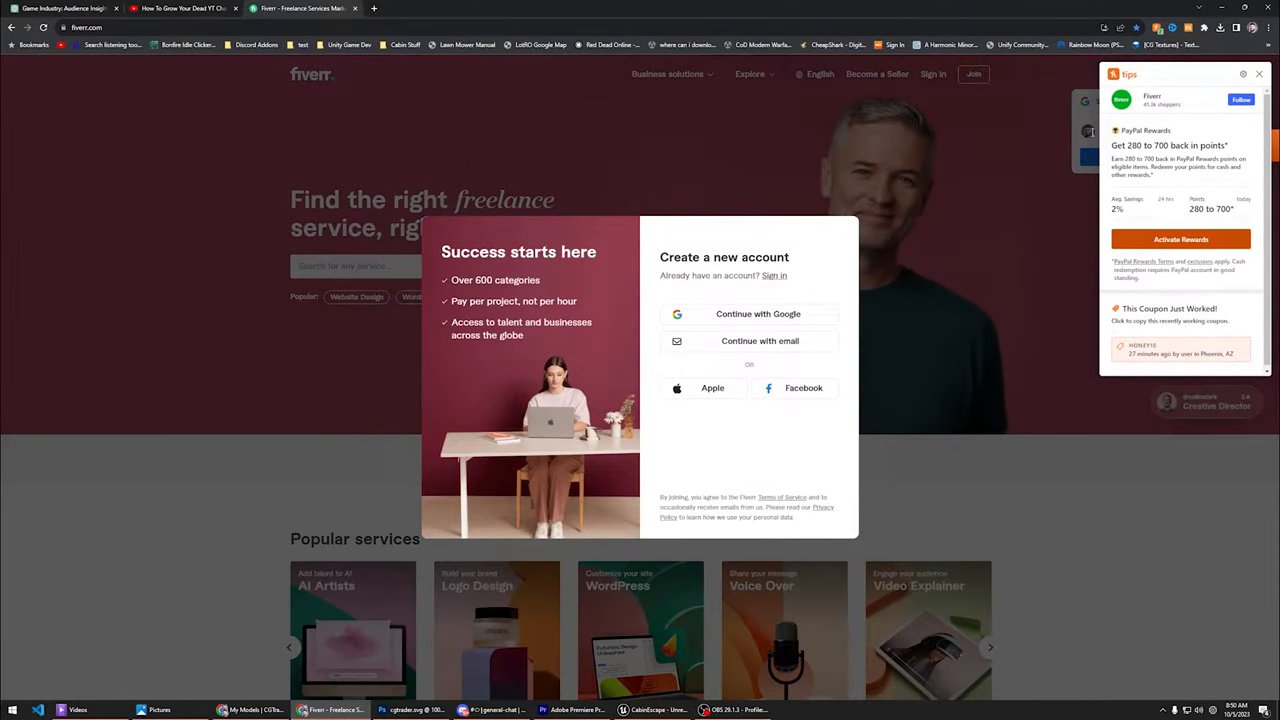